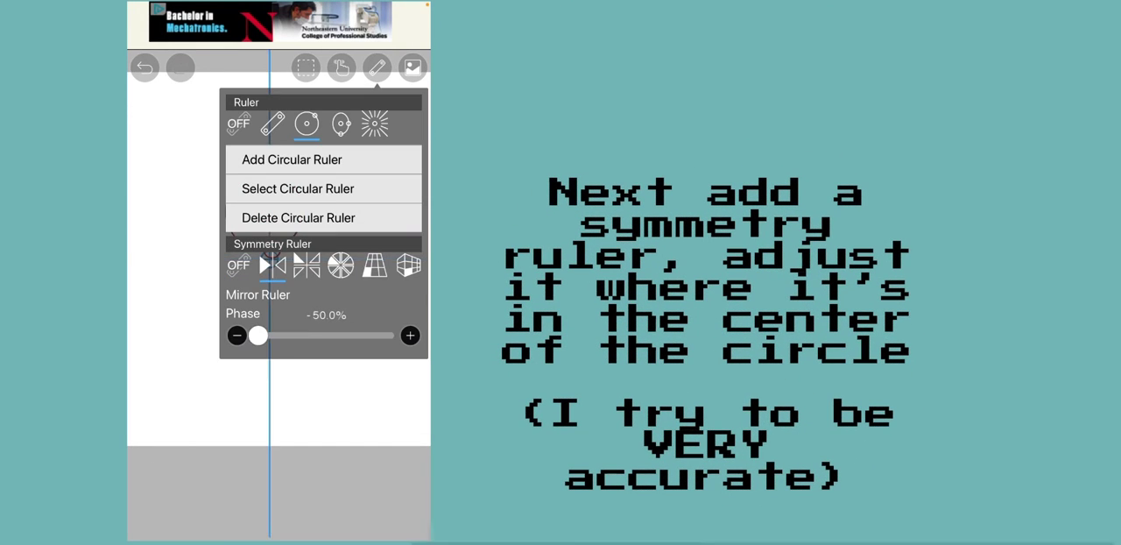
Enable the Mirror ruler, center its line on the circle, and sketch the head and stick body
{"action": "left_click", "coordinate": [290, 159]}
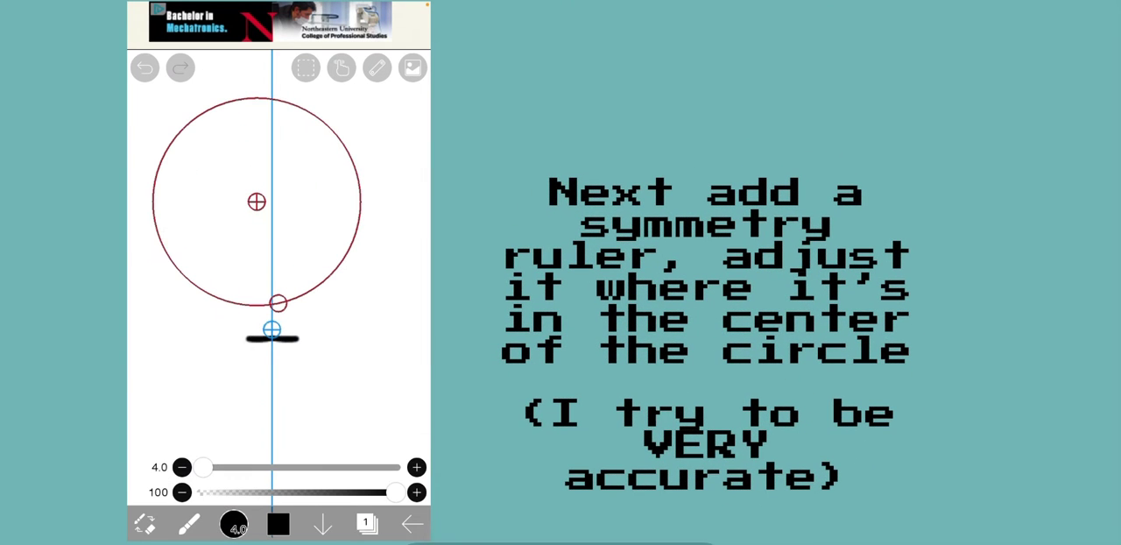
{"action": "left_click", "coordinate": [143, 67]}
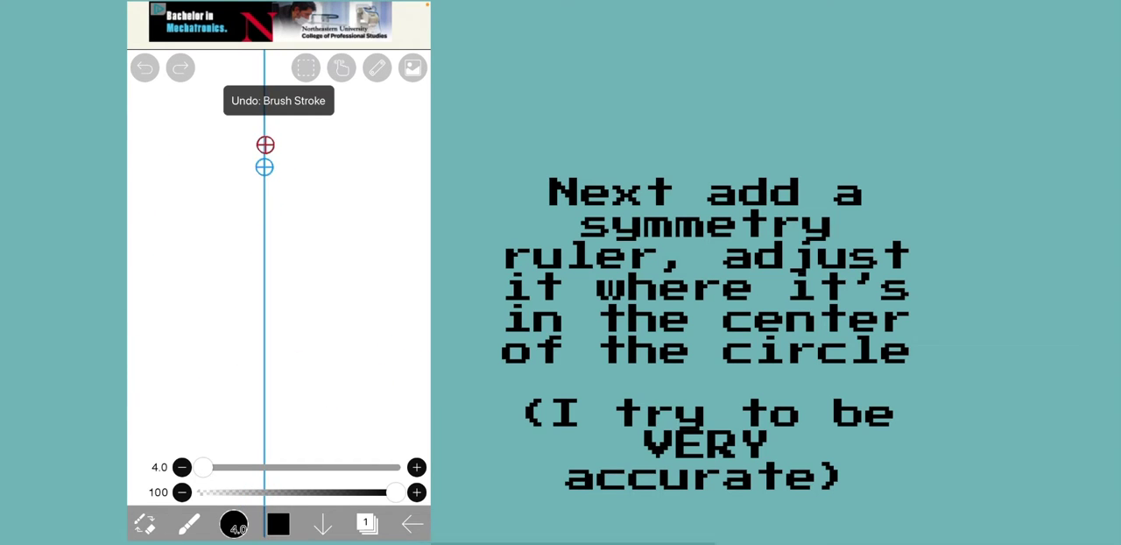
{"action": "left_click_drag", "start_coordinate": [266, 145], "coordinate": [280, 234]}
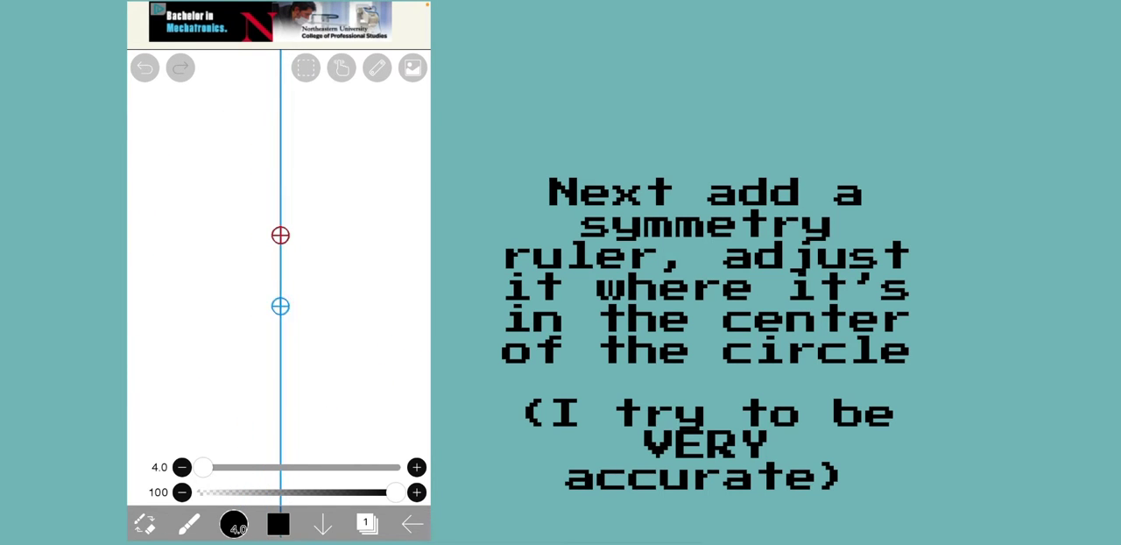
{"action": "left_click_drag", "start_coordinate": [278, 306], "coordinate": [270, 250]}
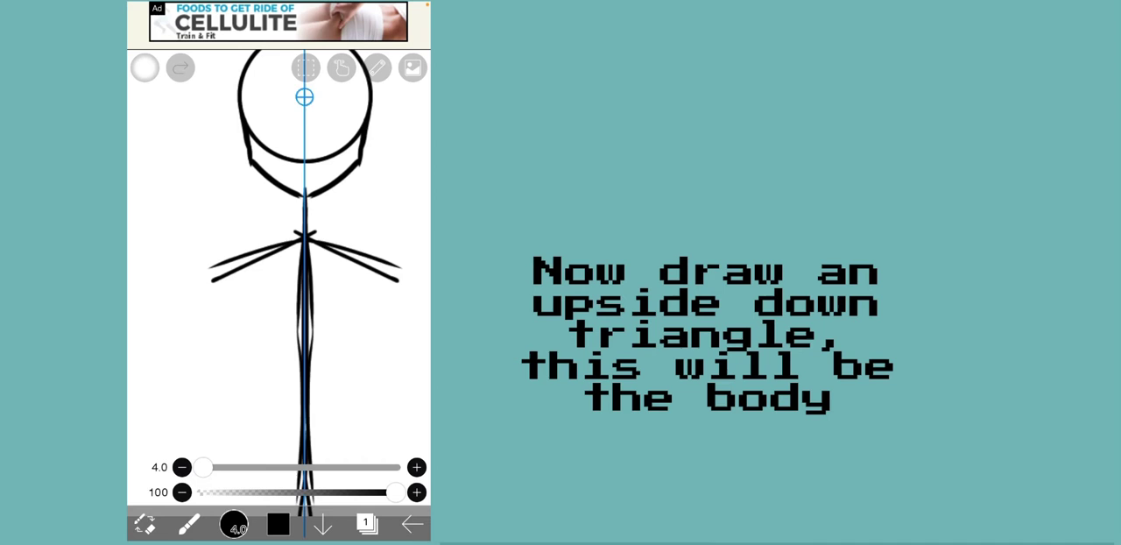
Sketch an inverted triangle torso with arm lines down both sides using mirror symmetry
{"action": "left_click", "coordinate": [144, 67]}
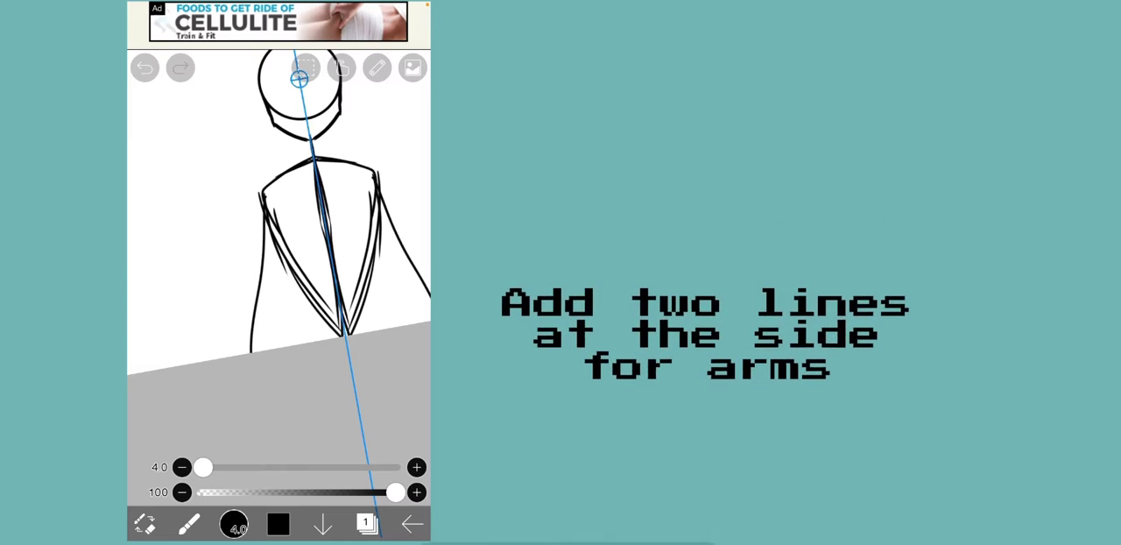
{"action": "left_click", "coordinate": [377, 68]}
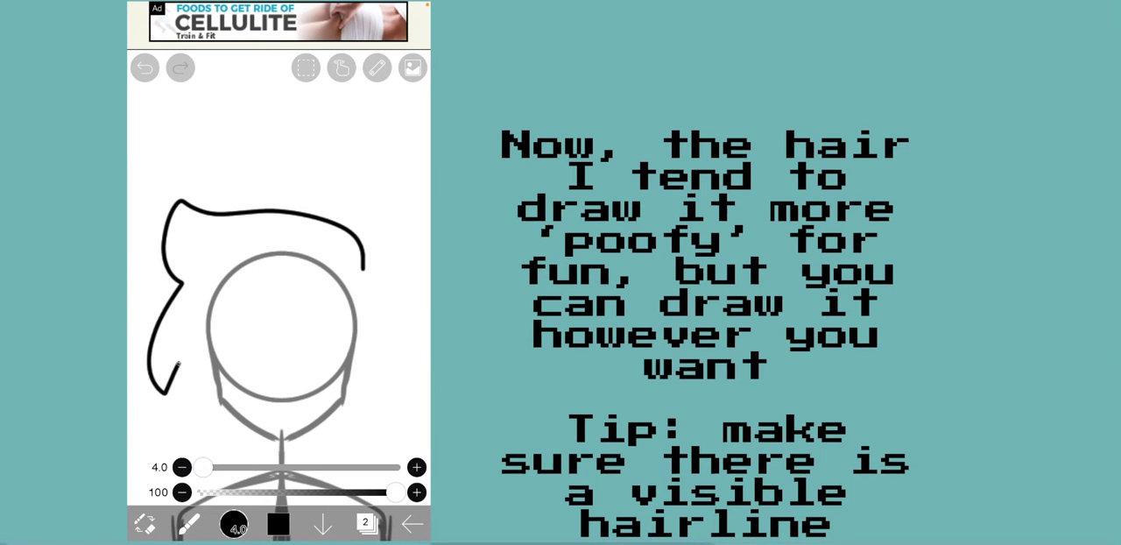
Draw the poofy hair outline and hairline over the dimmed head on layer 2
{"action": "left_click", "coordinate": [143, 67]}
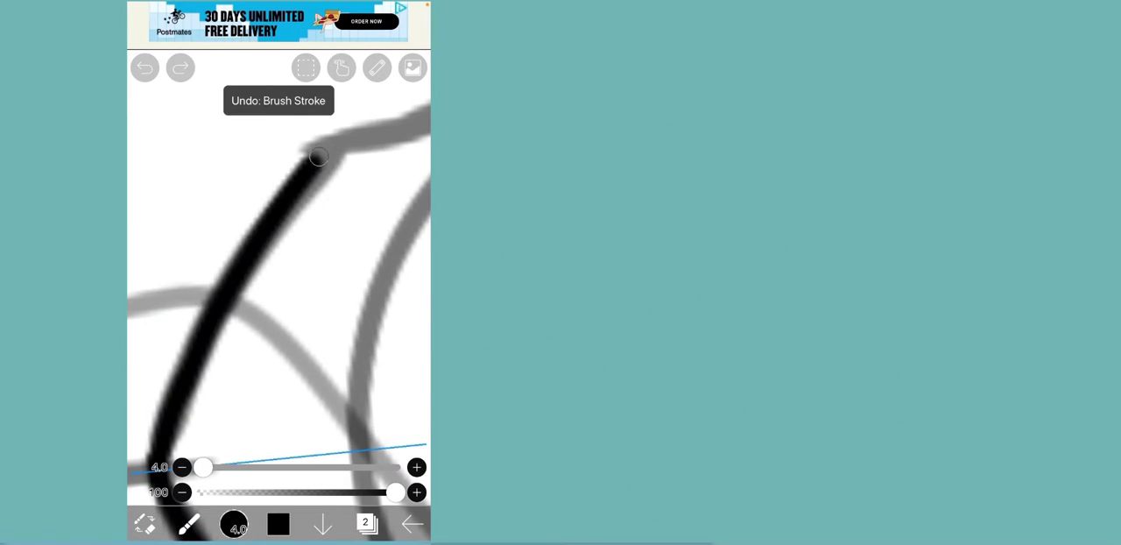
{"action": "left_click", "coordinate": [145, 68]}
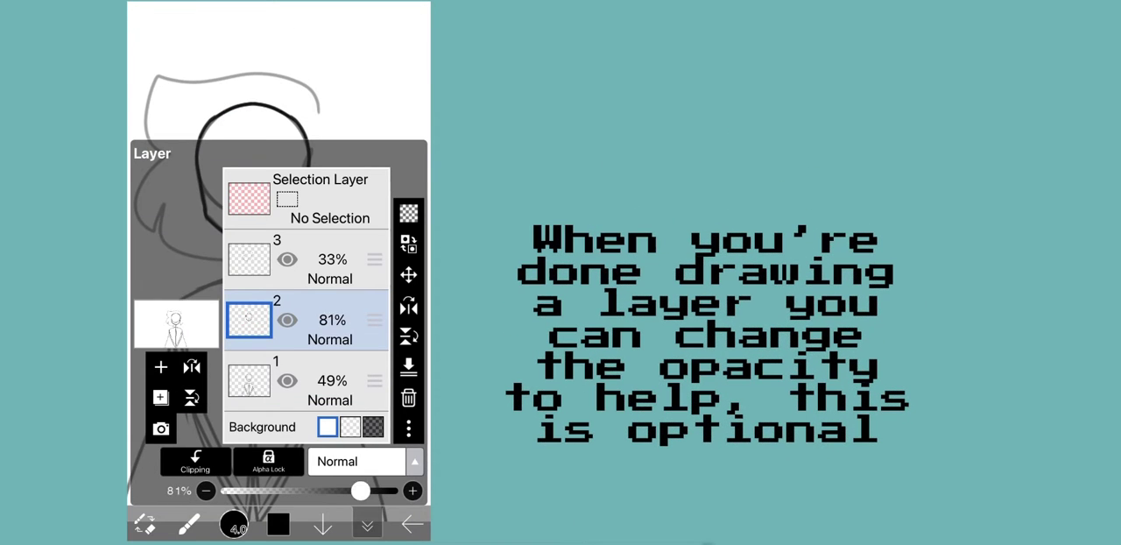
Drag layer 2's opacity slider to 49% and lower layer 3's to 33%
{"action": "left_click_drag", "start_coordinate": [359, 490], "coordinate": [293, 490]}
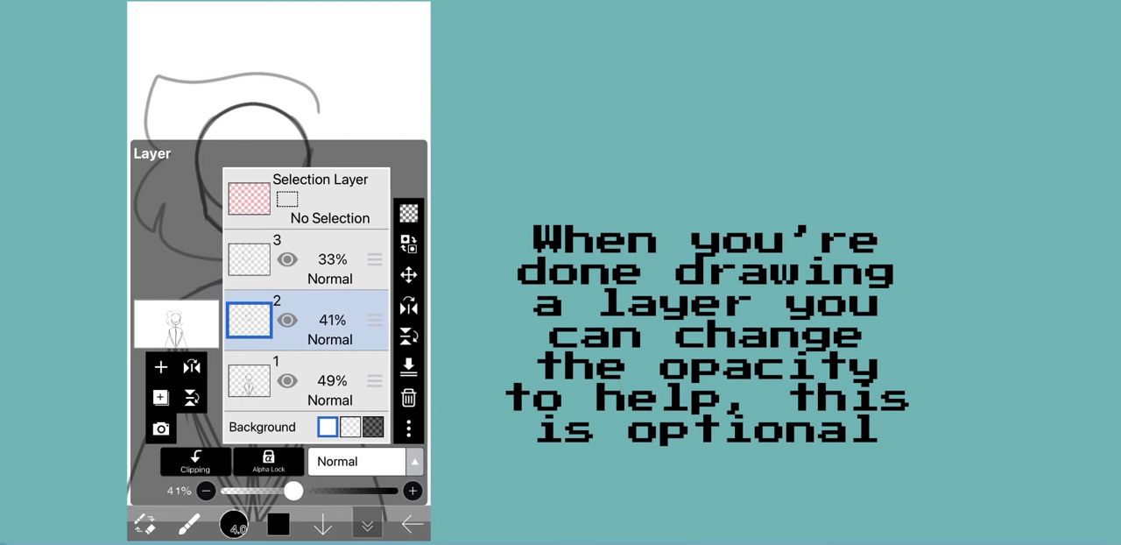
{"action": "left_click_drag", "start_coordinate": [293, 491], "coordinate": [310, 491]}
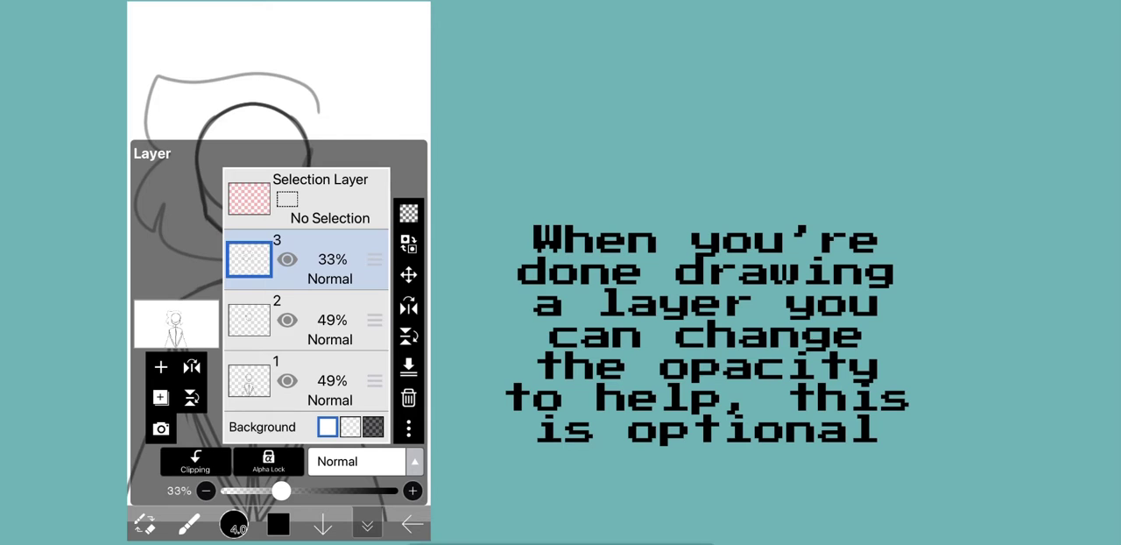
{"action": "left_click_drag", "start_coordinate": [280, 491], "coordinate": [310, 490]}
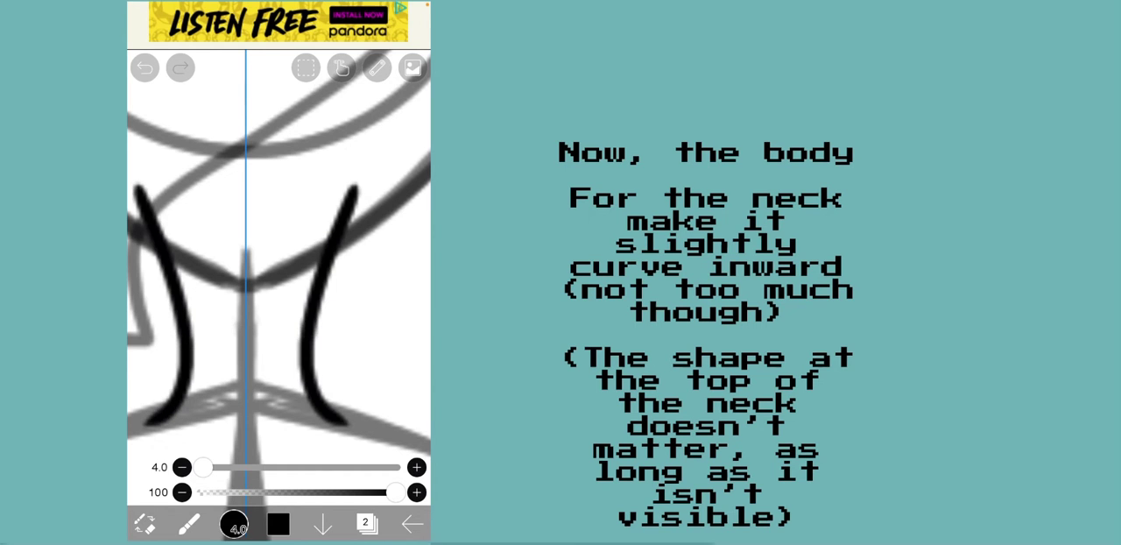
Ink the mirrored, slightly inward-curving neck lines and body outline below the head
{"action": "left_click", "coordinate": [412, 68]}
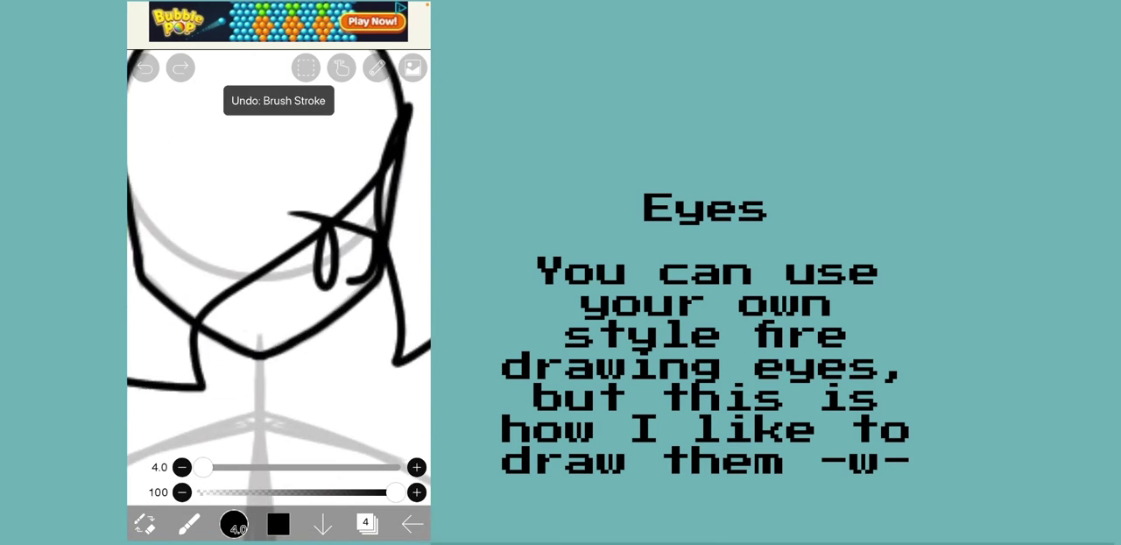
Draw the eye shapes with detail on the face, then zoom out to the whole drawing
{"action": "left_click", "coordinate": [144, 67]}
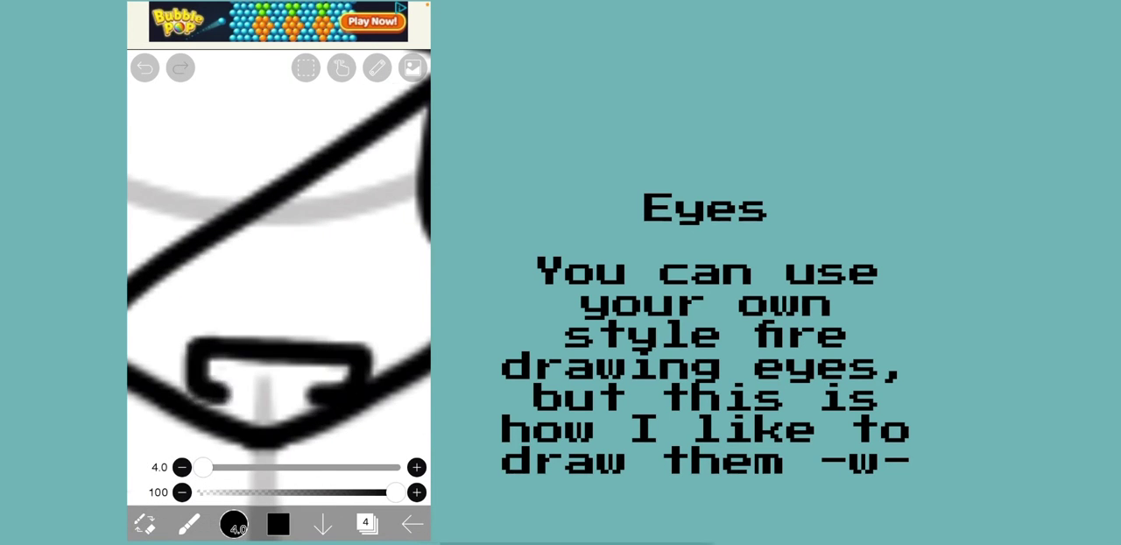
{"action": "left_click", "coordinate": [413, 68]}
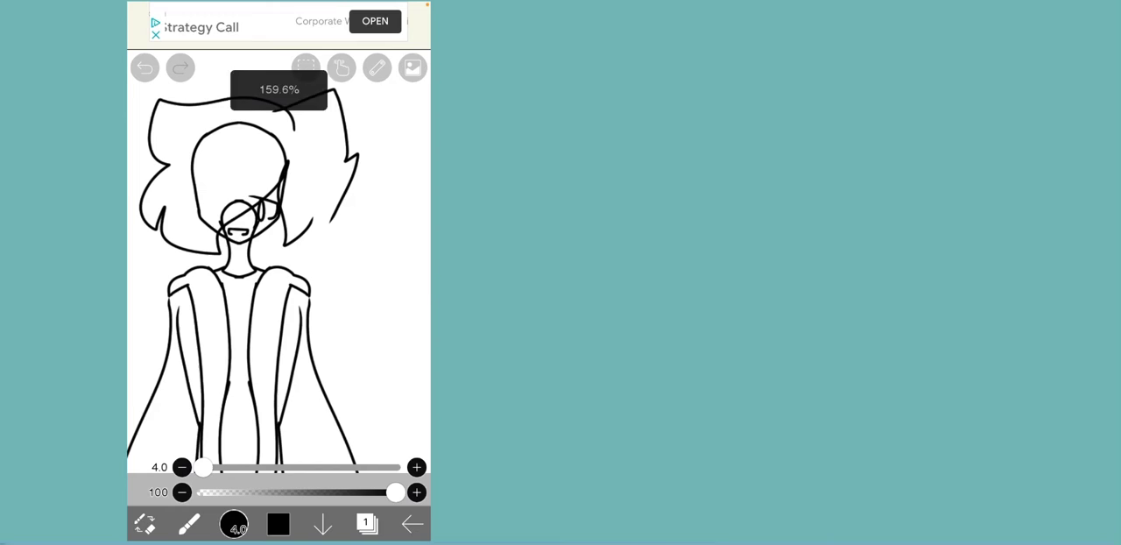
{"action": "left_click", "coordinate": [366, 523]}
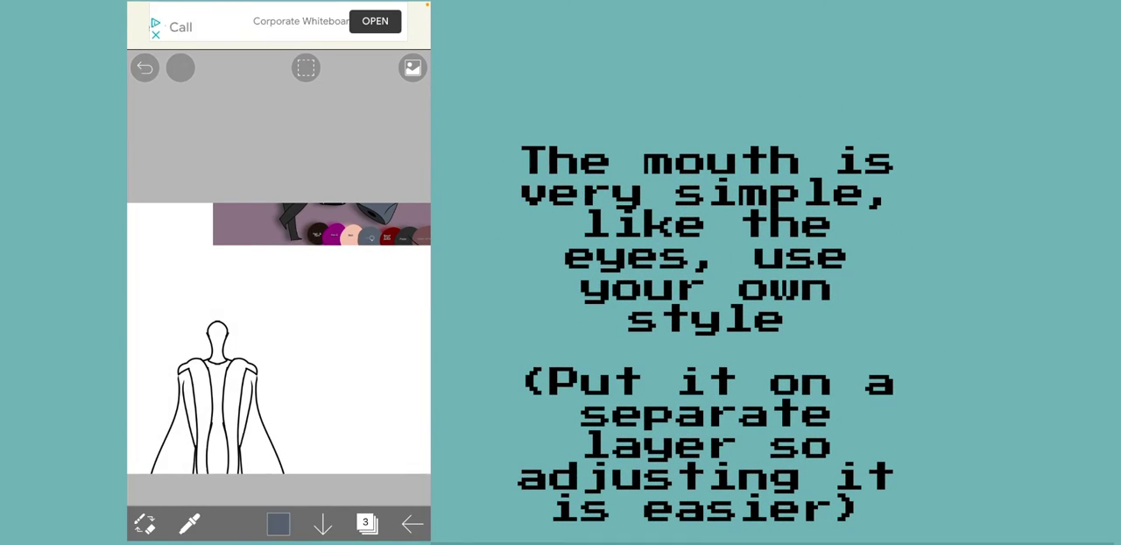
Bucket-fill with Gap Recognition: jacket dark gray, collar white, shirt patch dark red, neck peach
{"action": "left_click", "coordinate": [189, 522]}
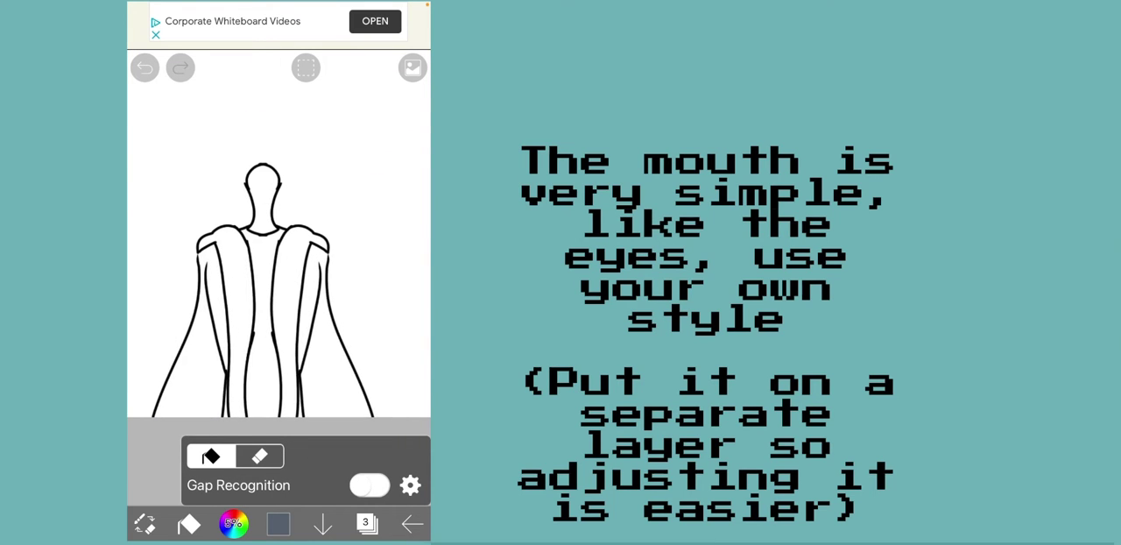
{"action": "left_click", "coordinate": [234, 523]}
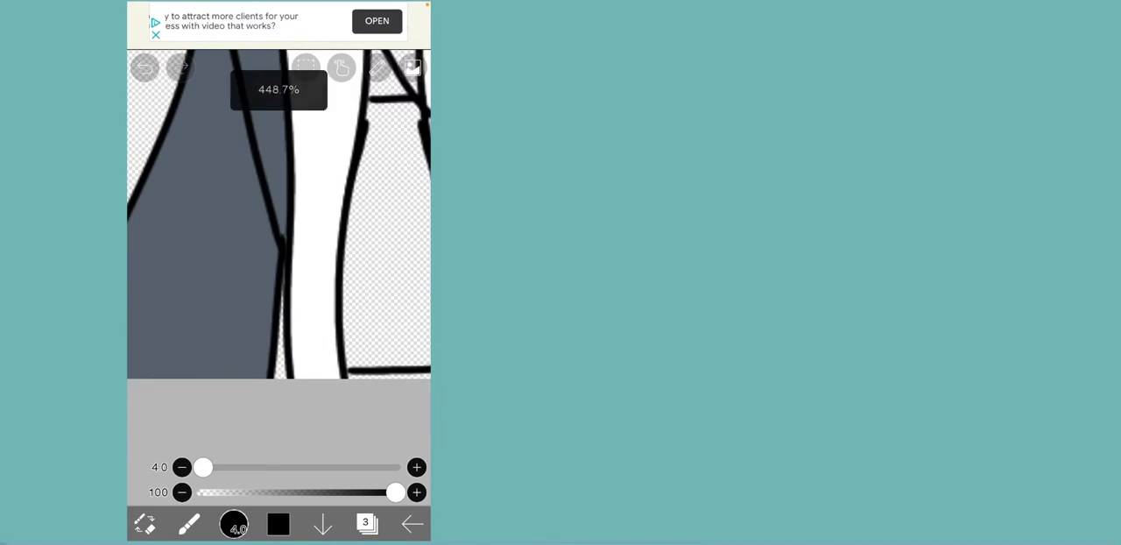
{"action": "left_click", "coordinate": [367, 523]}
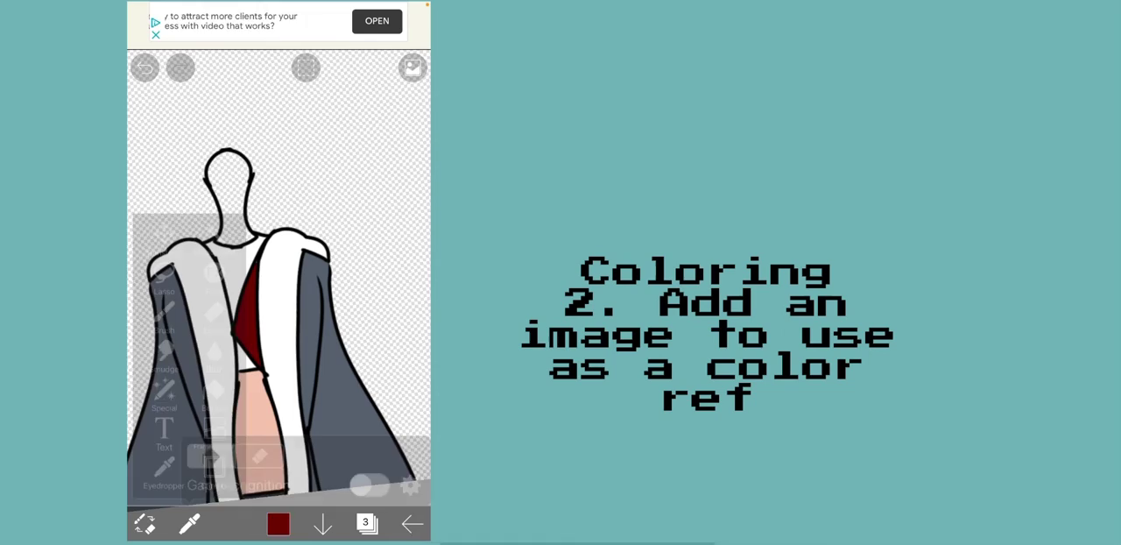
Import a reference image, sample its peach skin tone, and fill the face
{"action": "left_click", "coordinate": [367, 523]}
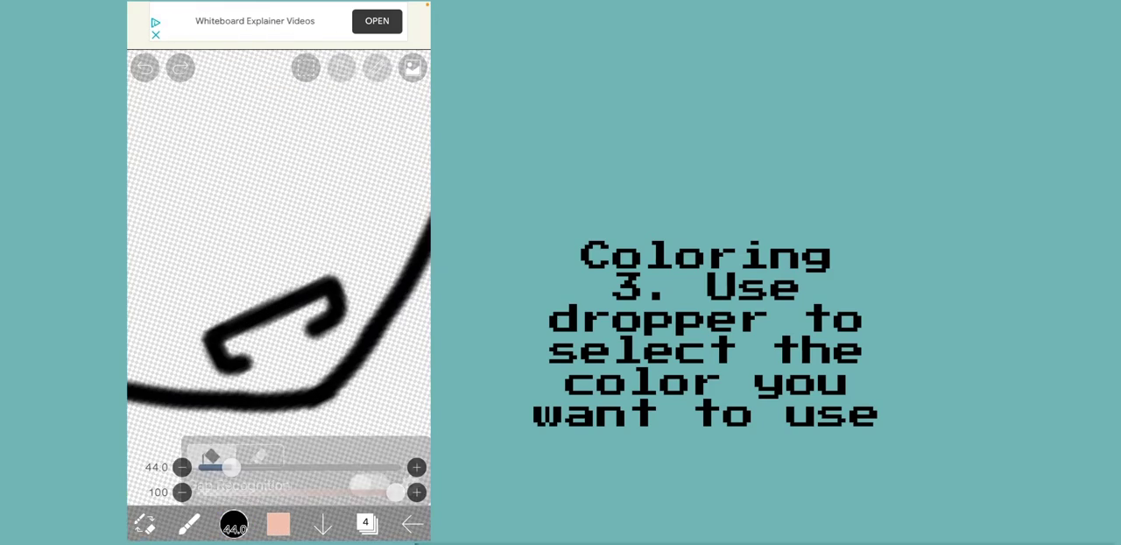
{"action": "left_click", "coordinate": [143, 67]}
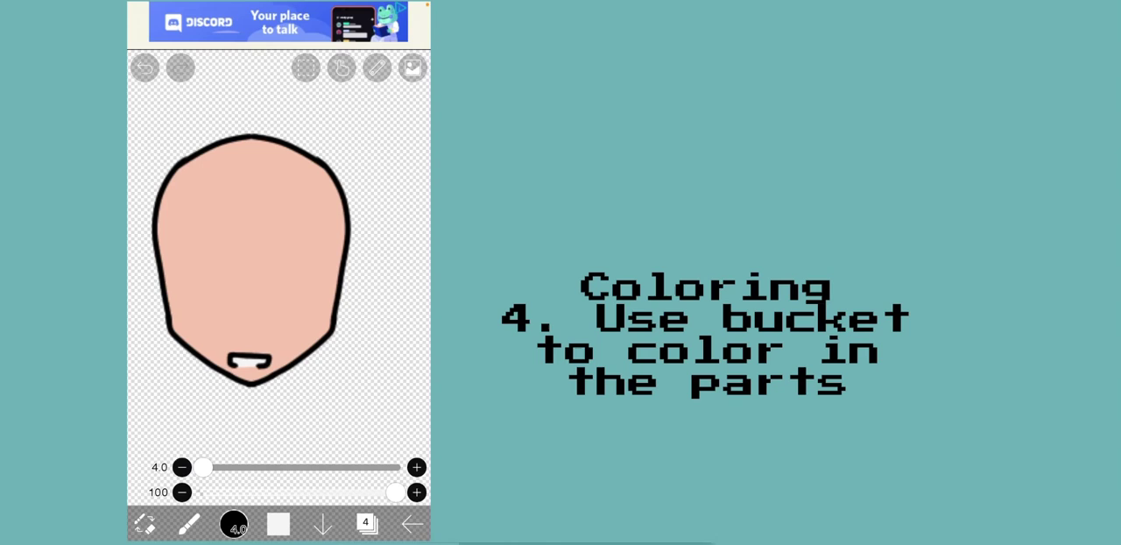
On a new layer, outline the pointed hair piece with the reference image visible
{"action": "left_click", "coordinate": [366, 523]}
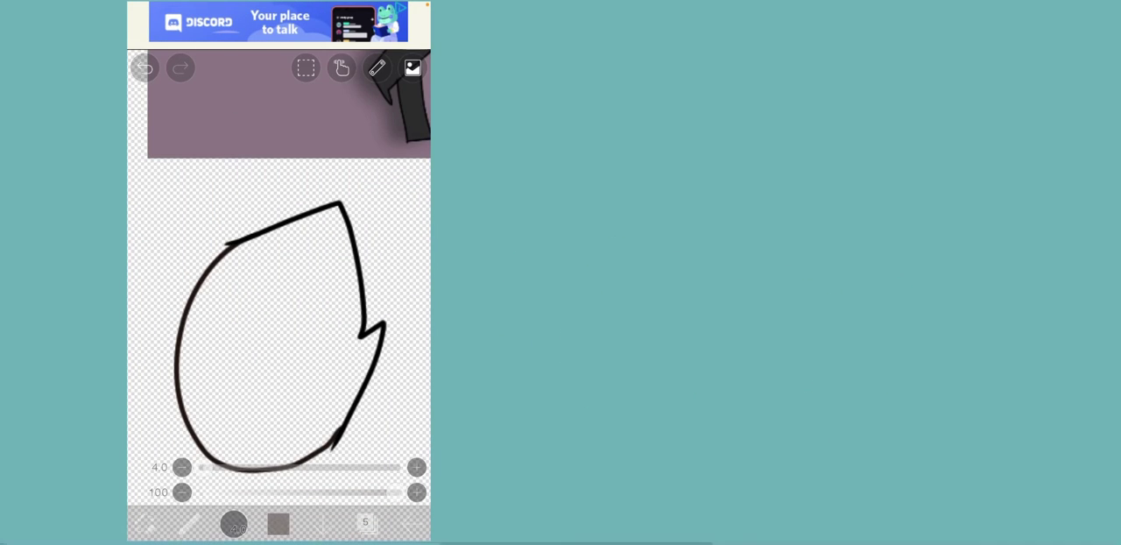
{"action": "left_click", "coordinate": [412, 68]}
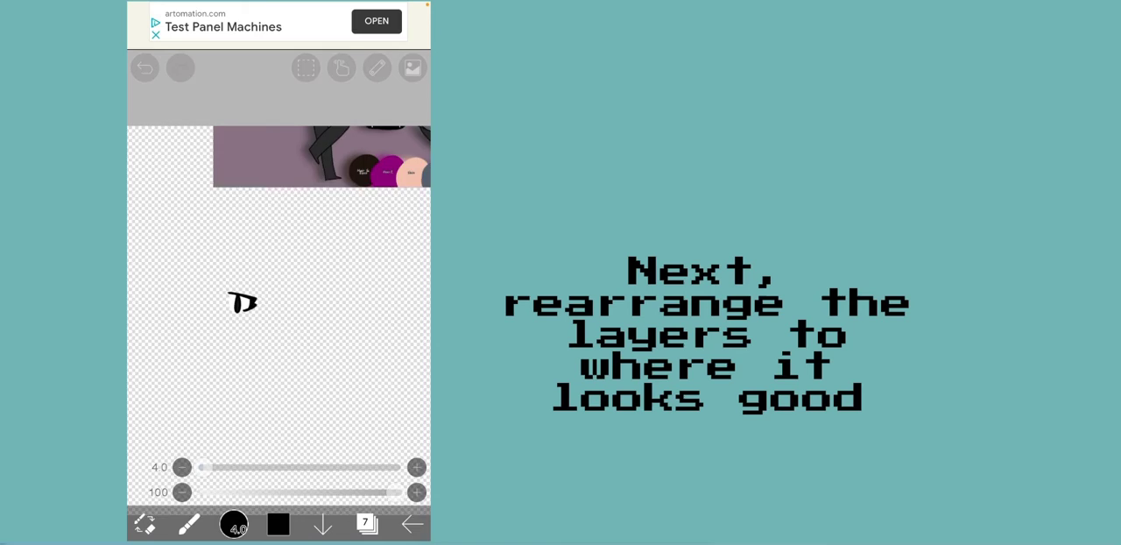
Reorder the magenta bangs and dark brown hair layers, then erase overlapping hair
{"action": "left_click", "coordinate": [367, 524]}
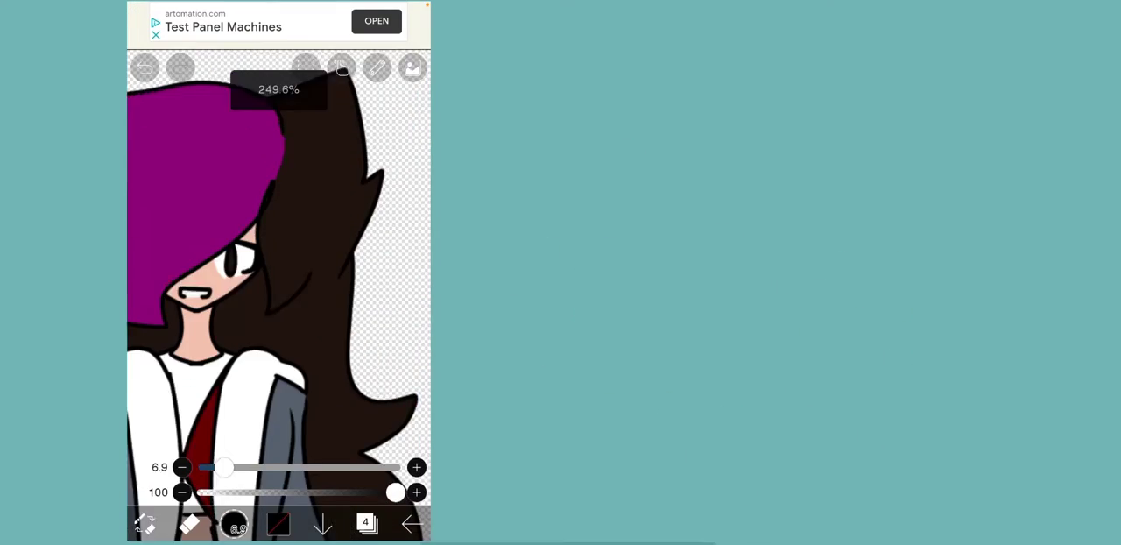
{"action": "left_click", "coordinate": [367, 524]}
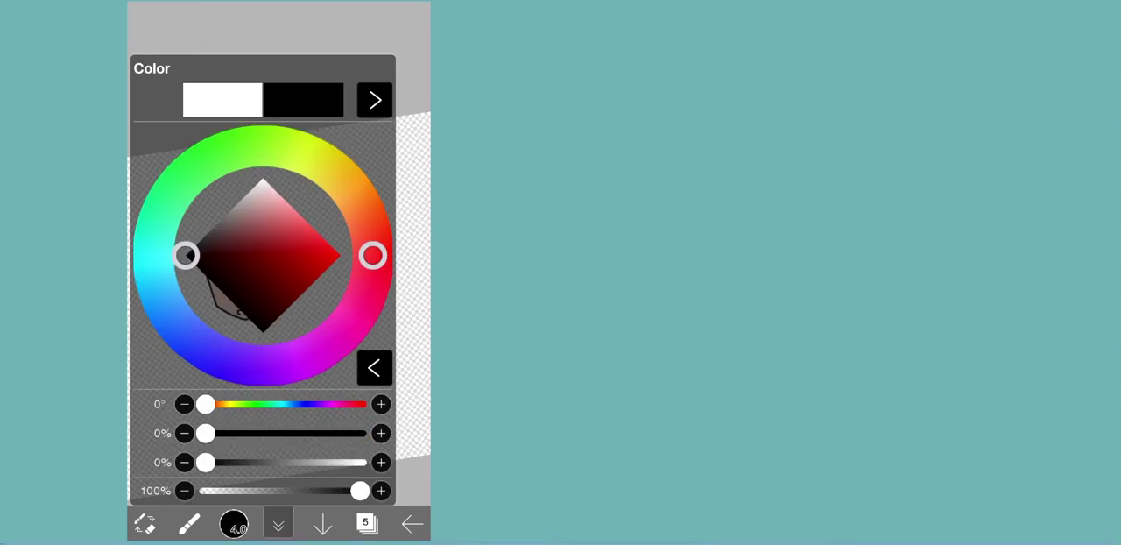
Choose red and add a new layer 5 above the skin for the cheek blush
{"action": "left_click", "coordinate": [366, 523]}
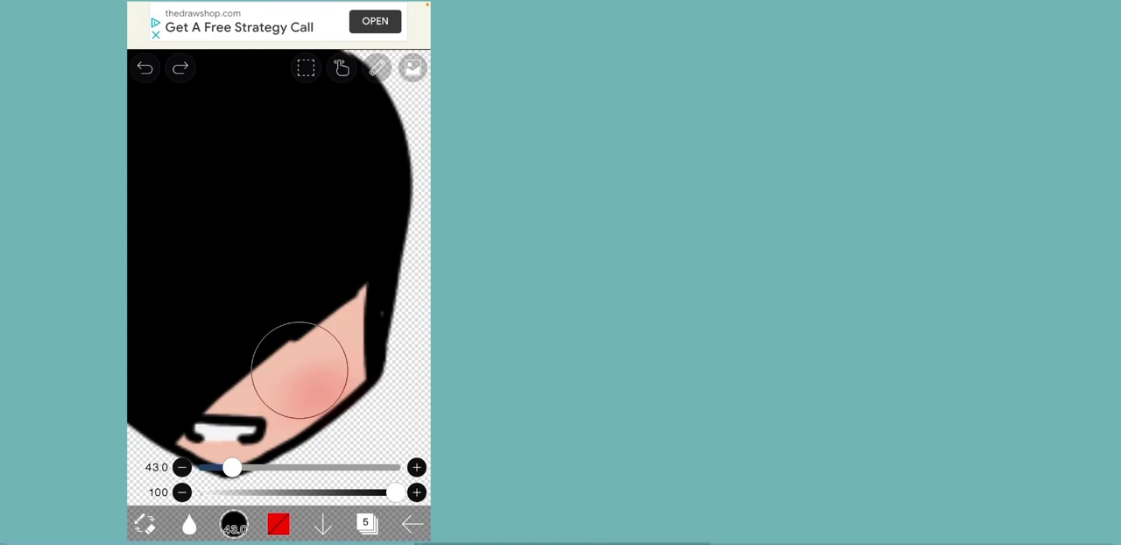
{"action": "left_click", "coordinate": [367, 523]}
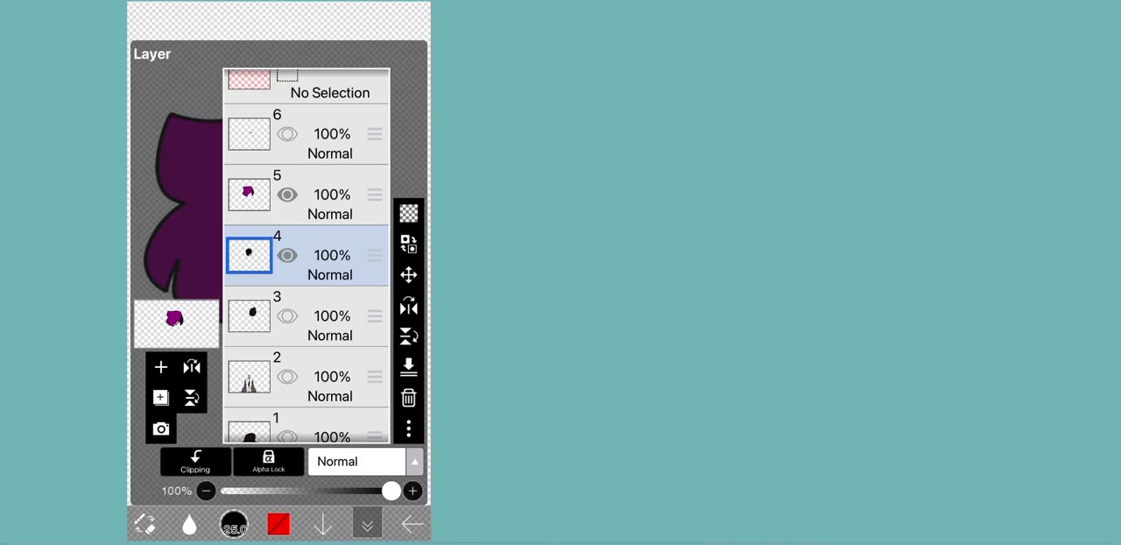
{"action": "left_click", "coordinate": [287, 194]}
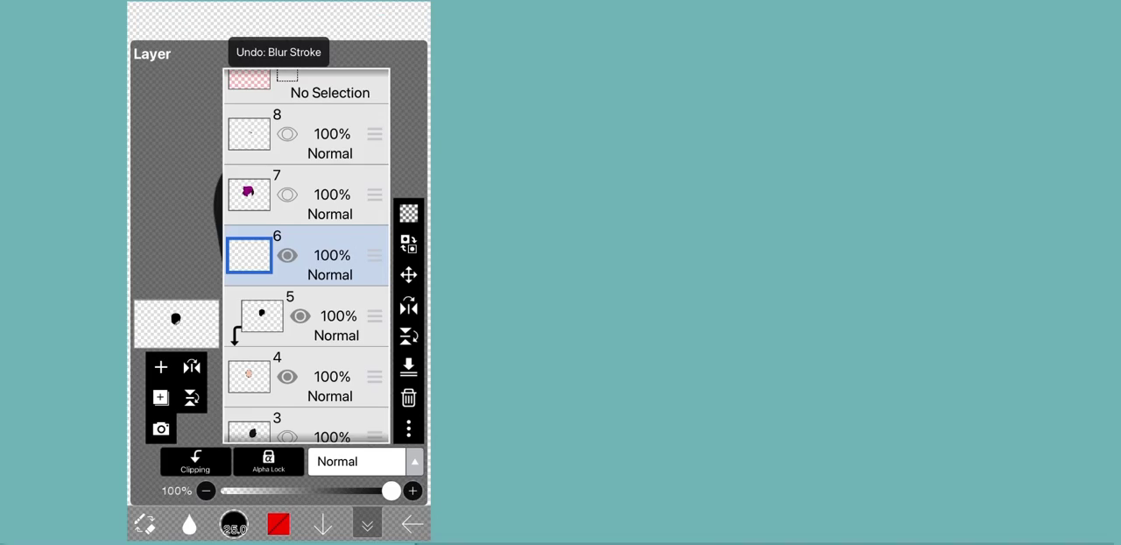
{"action": "left_click", "coordinate": [366, 523]}
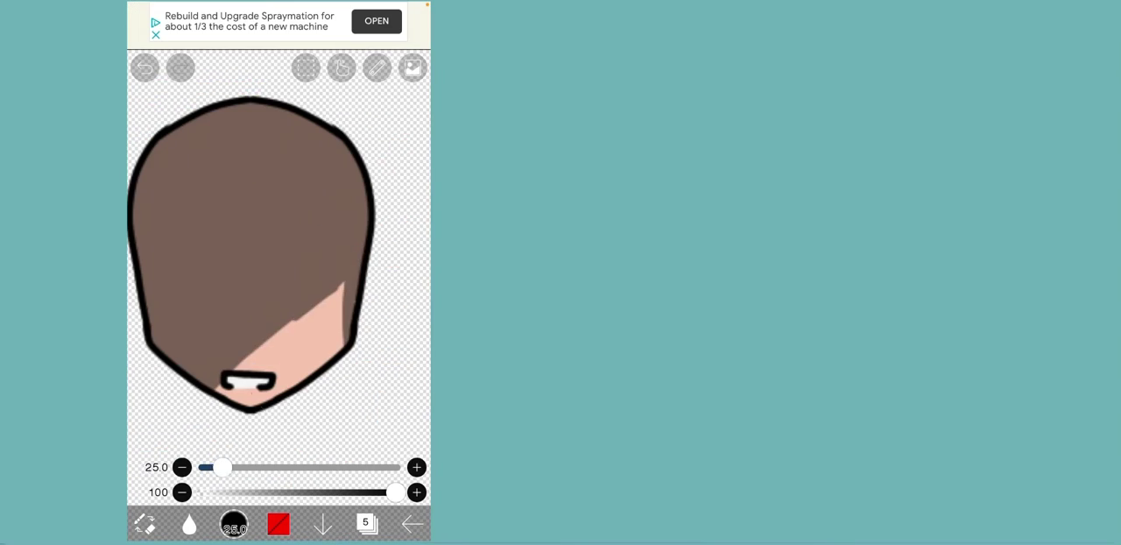
{"action": "left_click", "coordinate": [366, 523]}
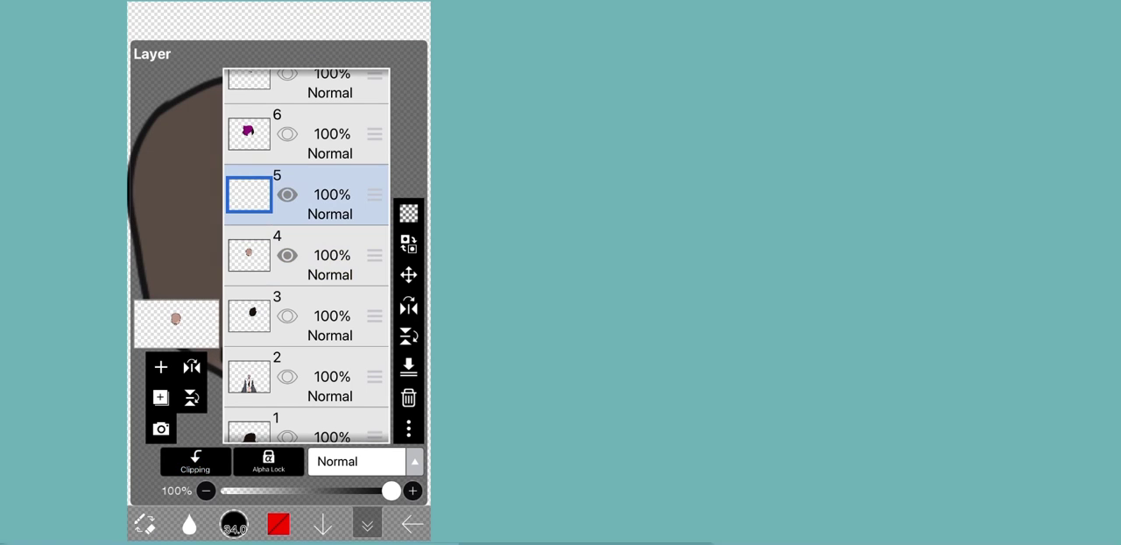